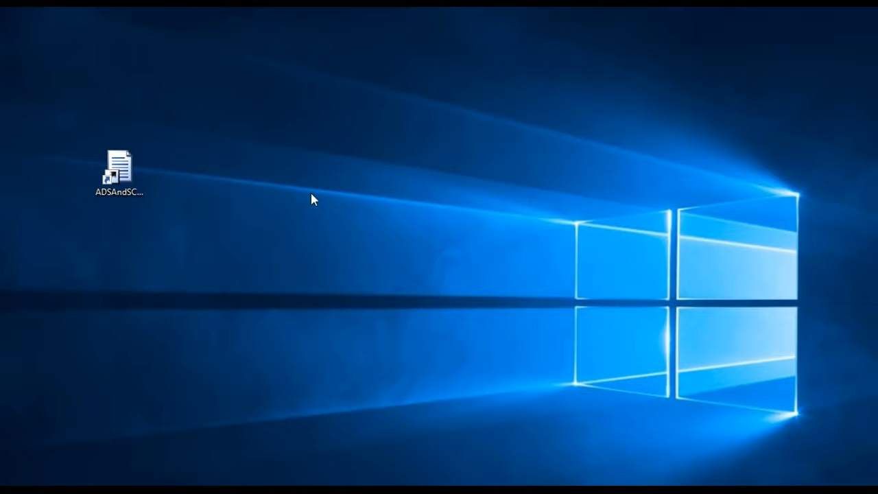
Launch ADS and SCL-90-R from its desktop icon to reach the MHSoft start screen.
{"action": "left_click", "coordinate": [118, 170]}
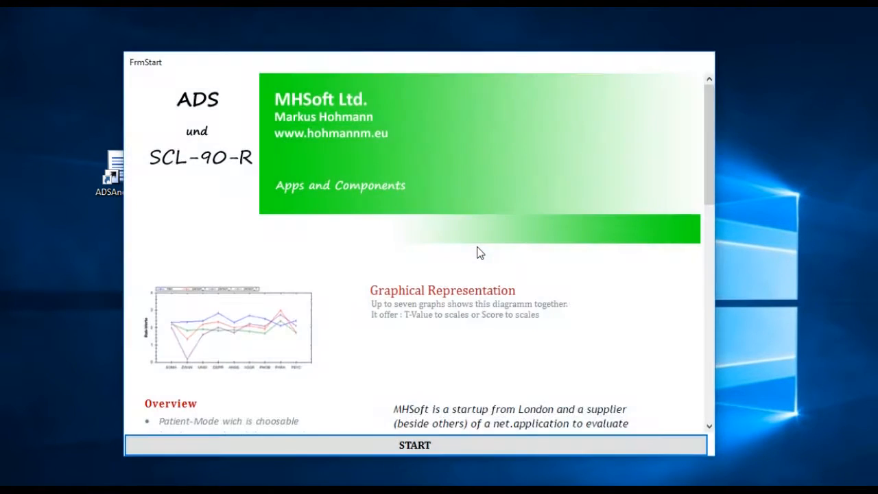
{"action": "mouse_move", "coordinate": [527, 330]}
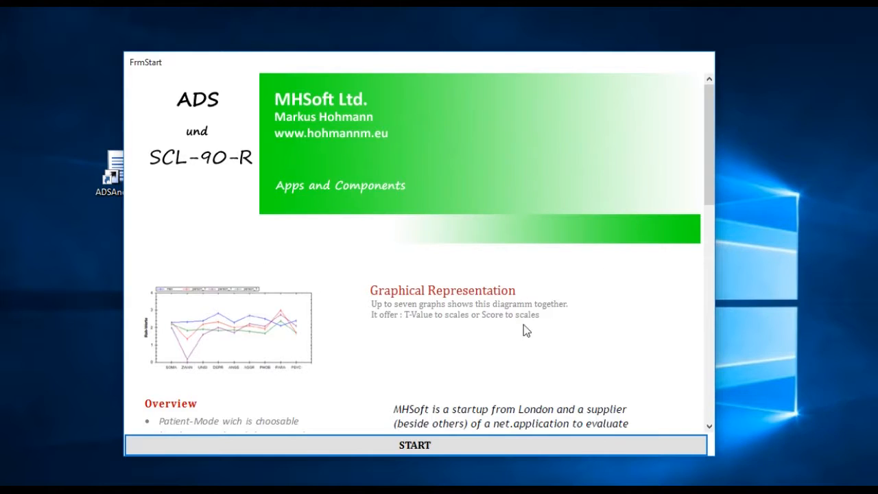
{"action": "mouse_move", "coordinate": [483, 263]}
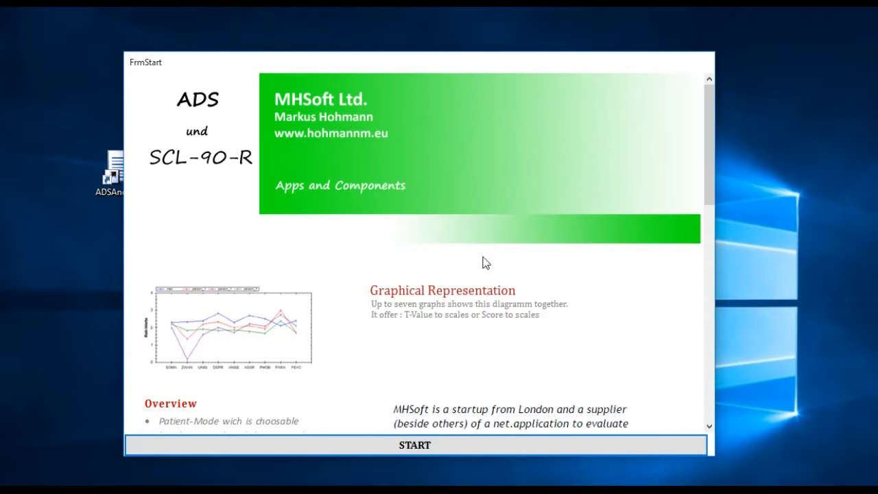
{"action": "mouse_move", "coordinate": [433, 419]}
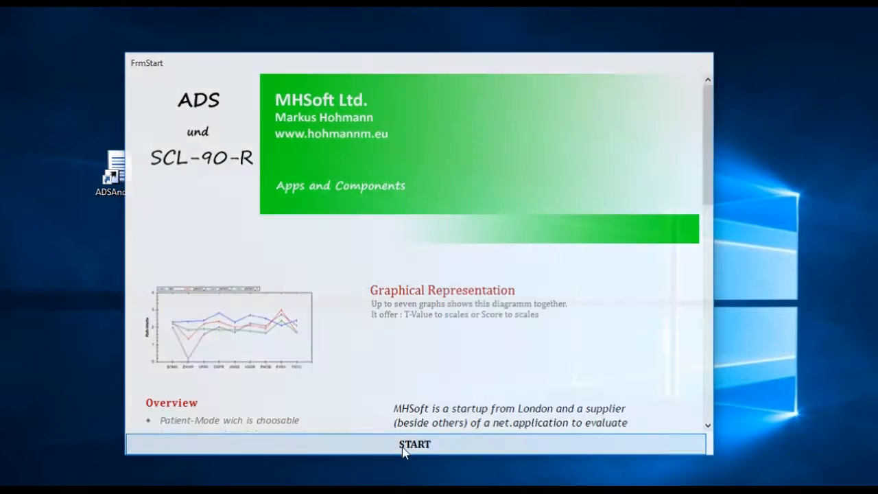
Pass the START screen and choose the graphical representation and PDF transfer tile.
{"action": "left_click", "coordinate": [414, 444]}
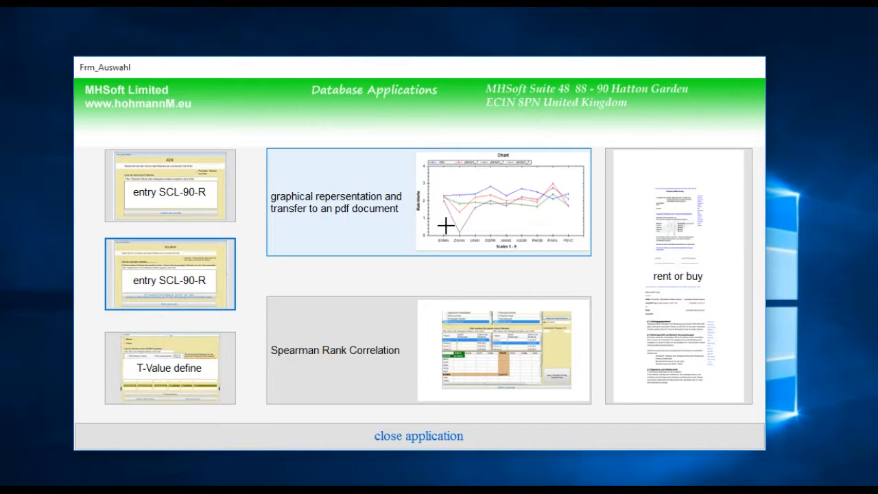
{"action": "mouse_move", "coordinate": [469, 225]}
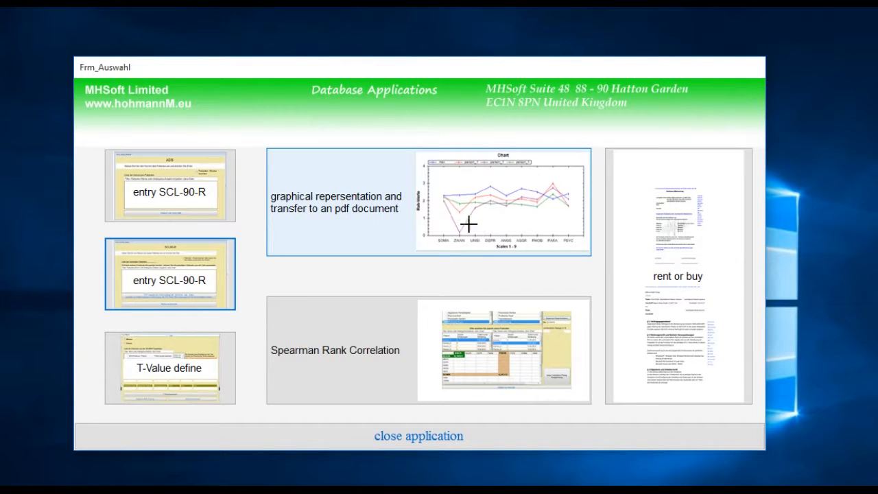
{"action": "left_click", "coordinate": [419, 436]}
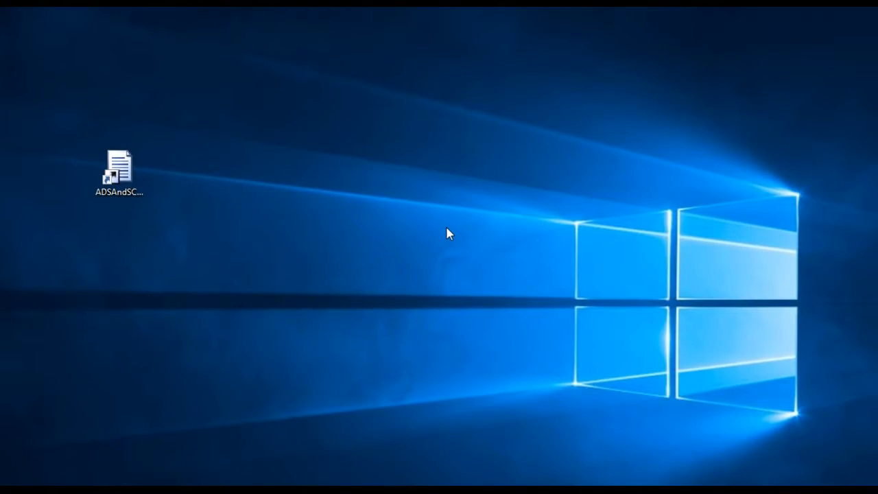
Bring up the PDF transfer form and attempt a T-score plot before any patient is chosen.
{"action": "double_click", "coordinate": [118, 165]}
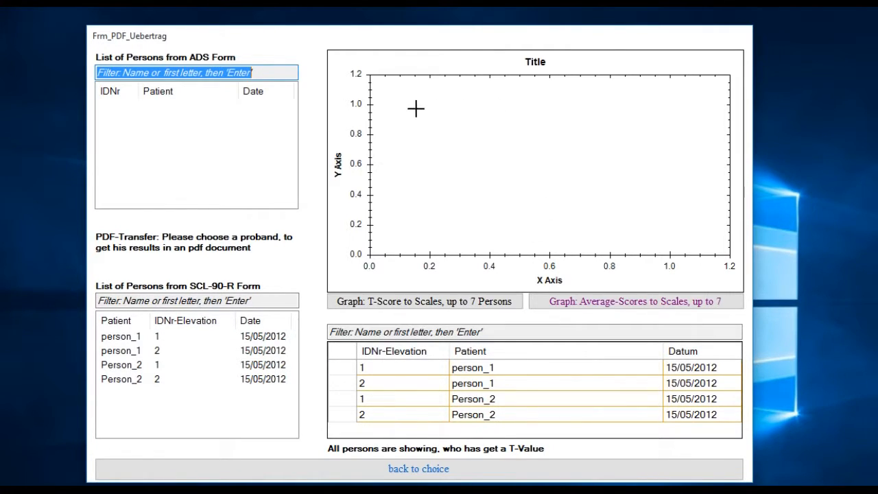
{"action": "mouse_move", "coordinate": [430, 222]}
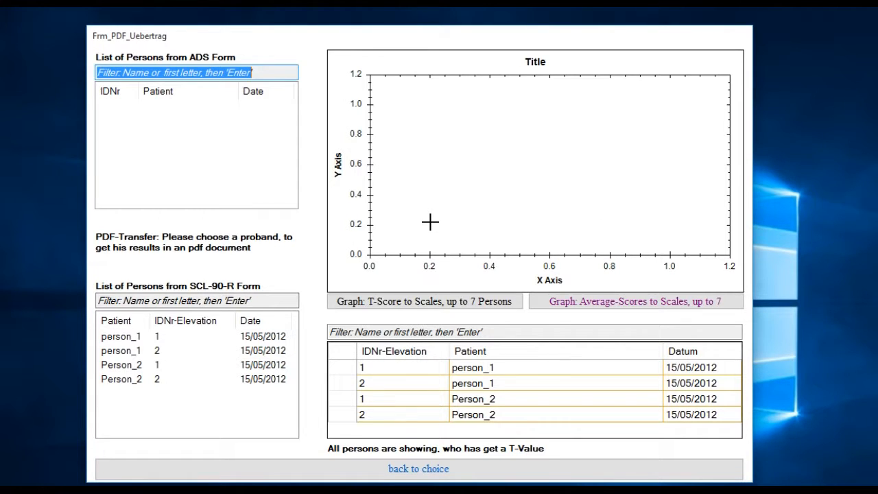
{"action": "left_click", "coordinate": [425, 301]}
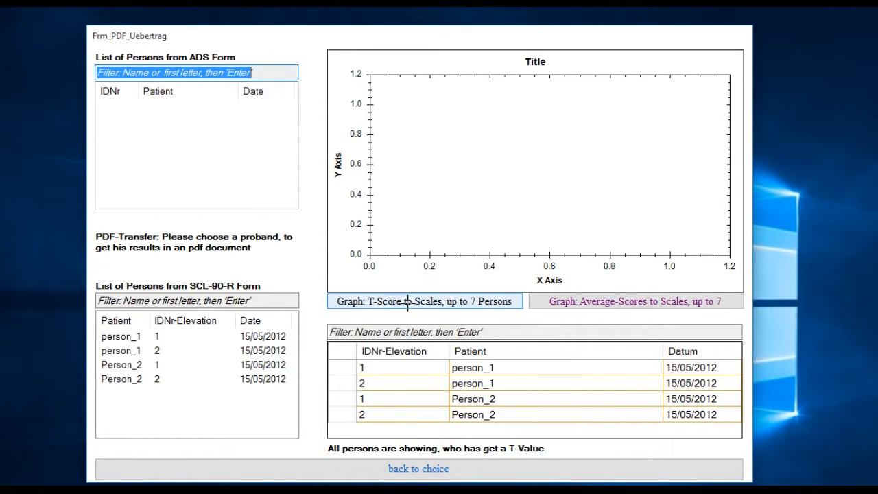
{"action": "left_click", "coordinate": [635, 302]}
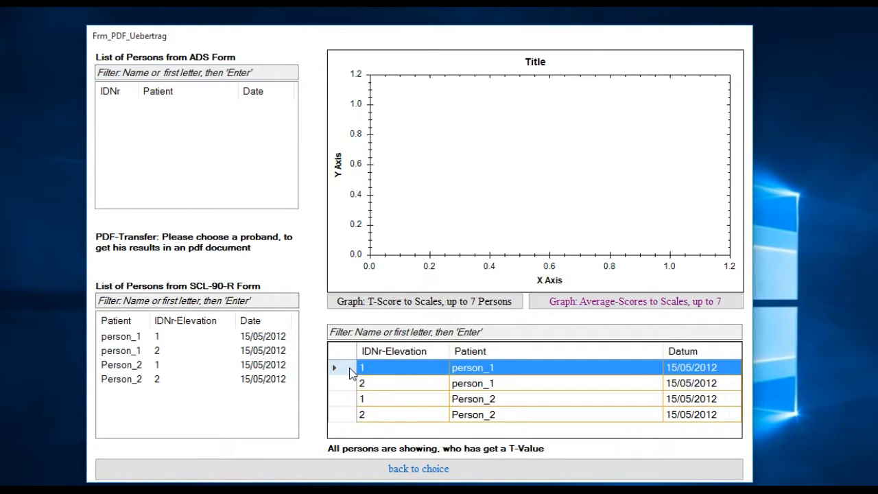
Select person_1's first elevation and chart its T-values, then its average scores, across the scales.
{"action": "left_click", "coordinate": [423, 302]}
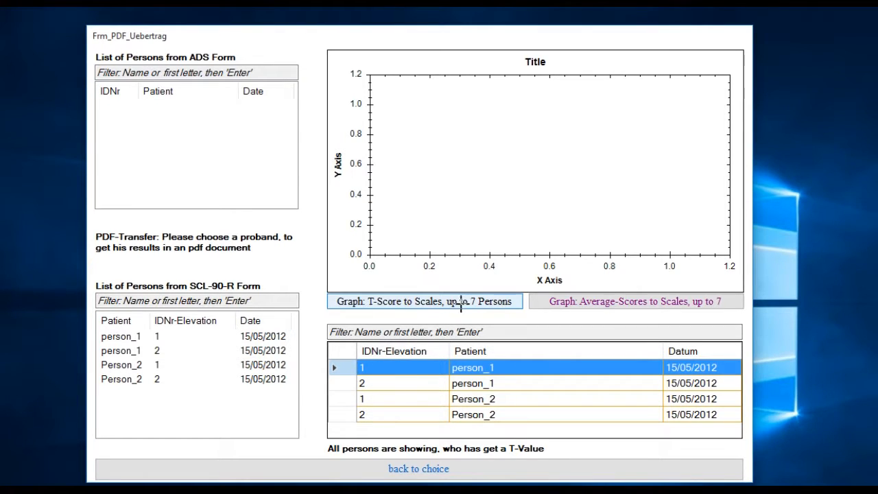
{"action": "left_click", "coordinate": [426, 302]}
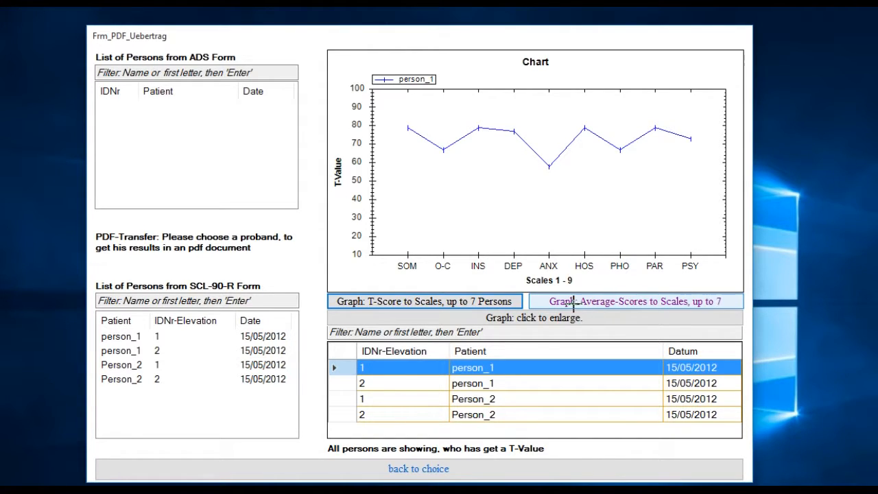
{"action": "mouse_move", "coordinate": [631, 305]}
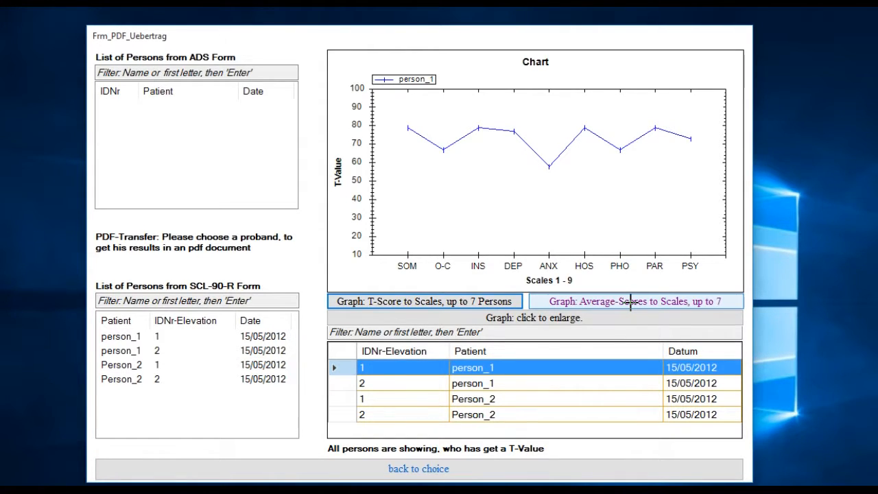
{"action": "left_click", "coordinate": [634, 302]}
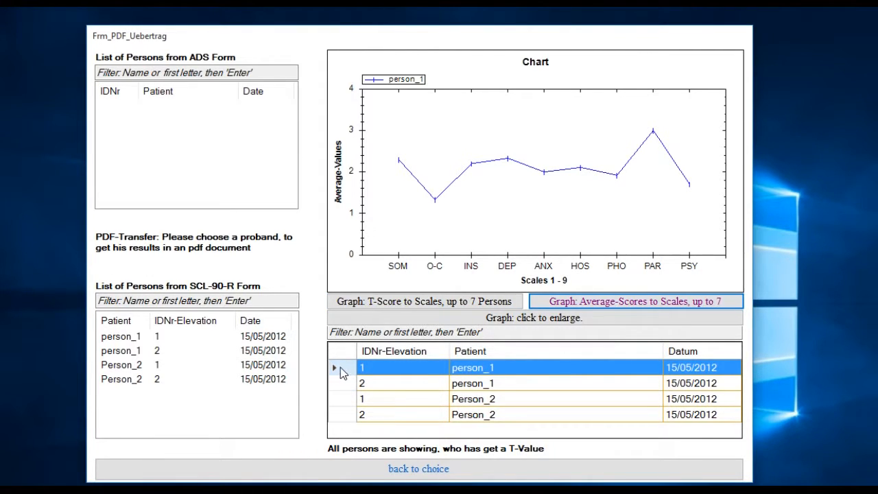
Select all four elevations of person_1 and Person_2 and chart their T-scores together.
{"action": "left_click", "coordinate": [471, 382]}
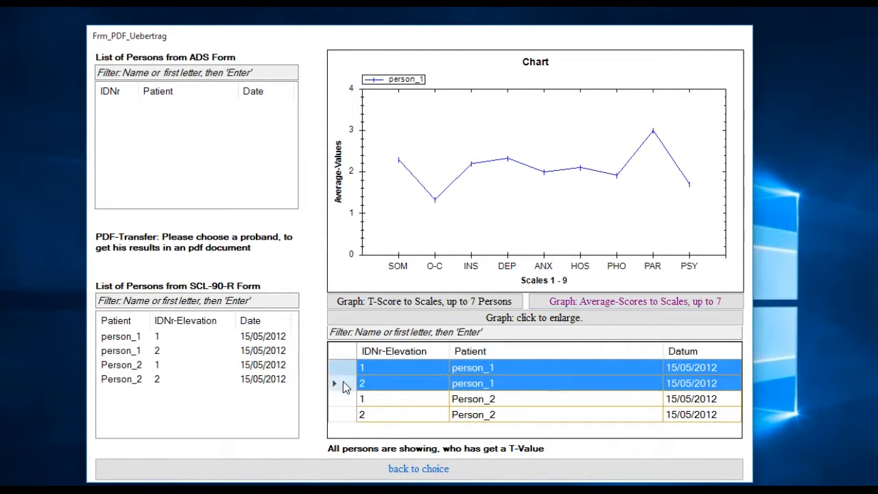
{"action": "left_click", "coordinate": [423, 302]}
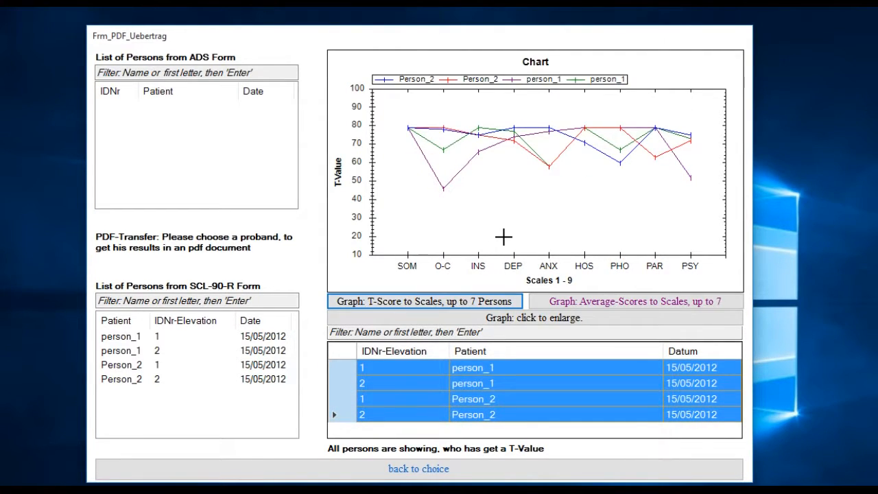
{"action": "mouse_move", "coordinate": [507, 186]}
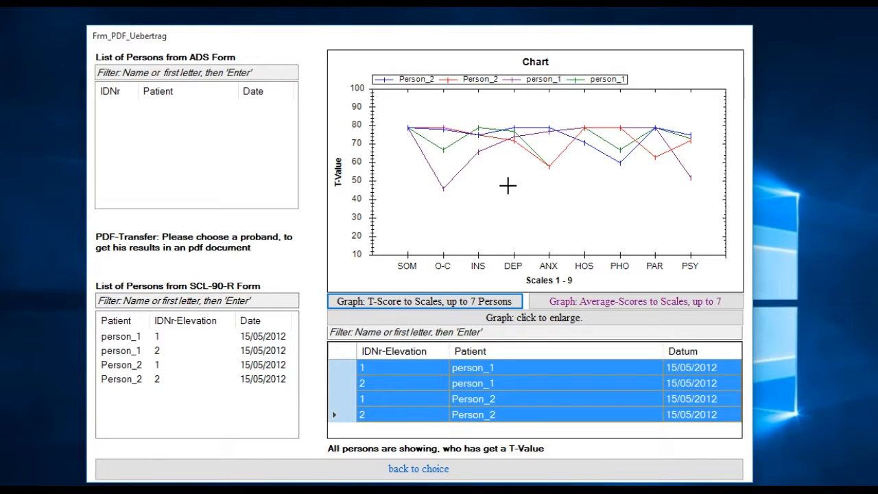
{"action": "mouse_move", "coordinate": [446, 142]}
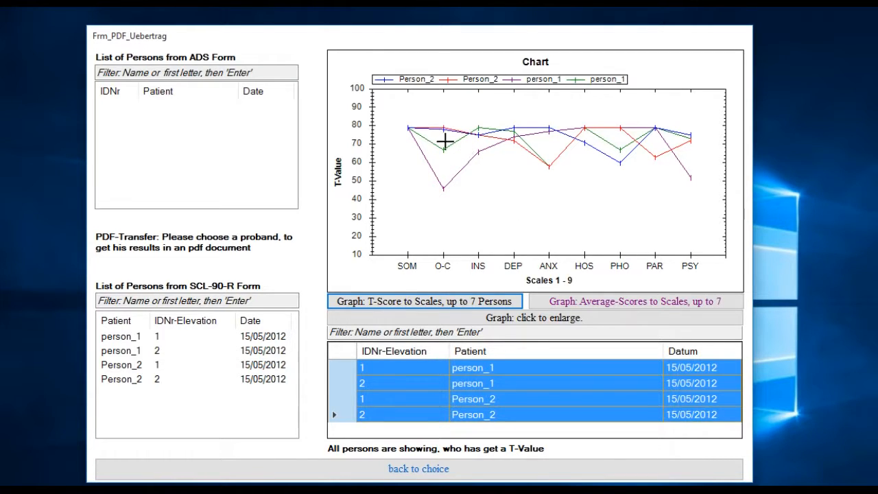
{"action": "mouse_move", "coordinate": [528, 211]}
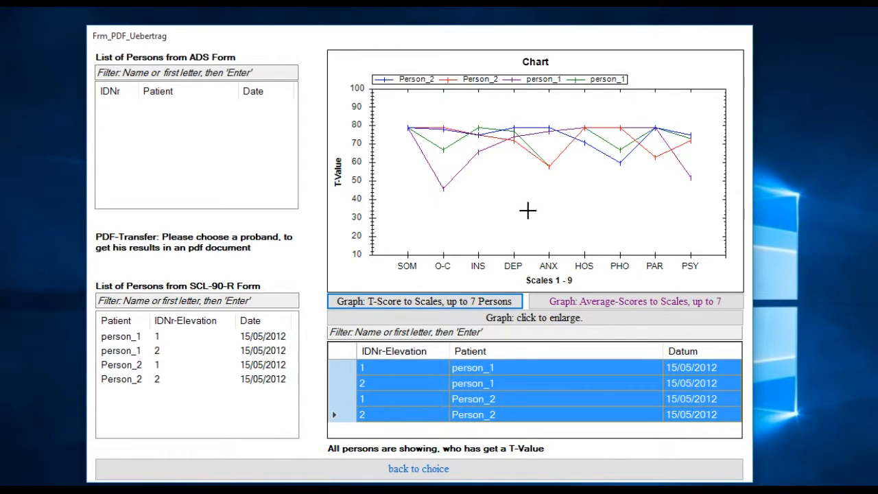
{"action": "mouse_move", "coordinate": [563, 250]}
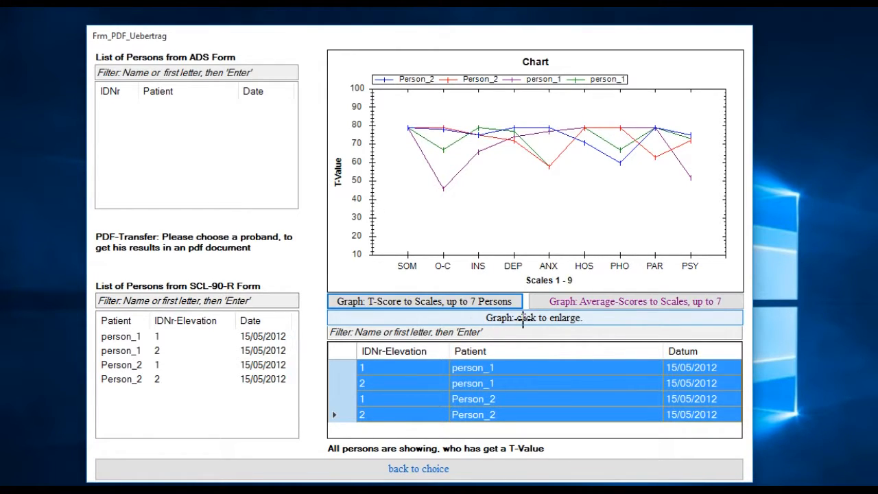
Show the four-elevation T-score comparison chart enlarged in the Frm_Graphen window.
{"action": "left_click", "coordinate": [534, 317]}
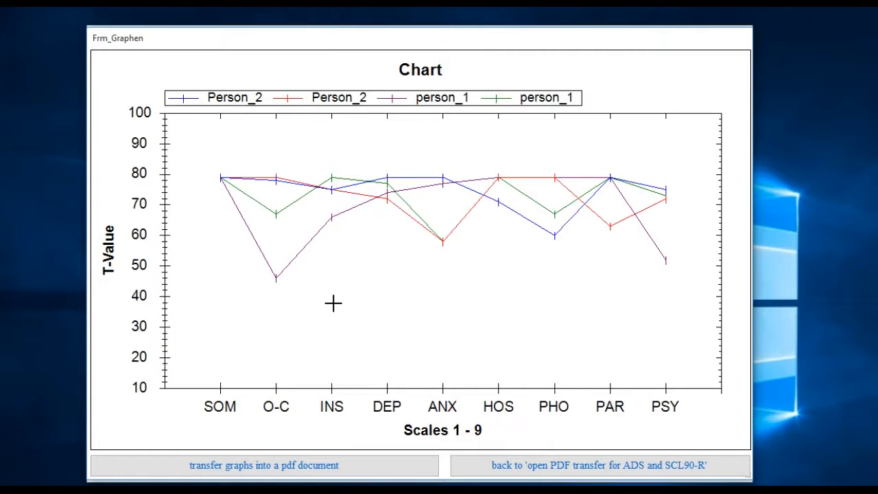
{"action": "mouse_move", "coordinate": [394, 459]}
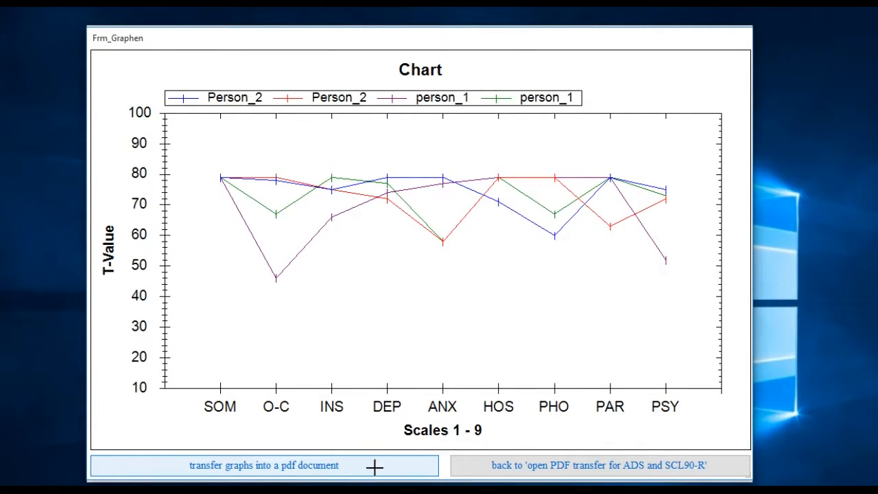
{"action": "mouse_move", "coordinate": [378, 466]}
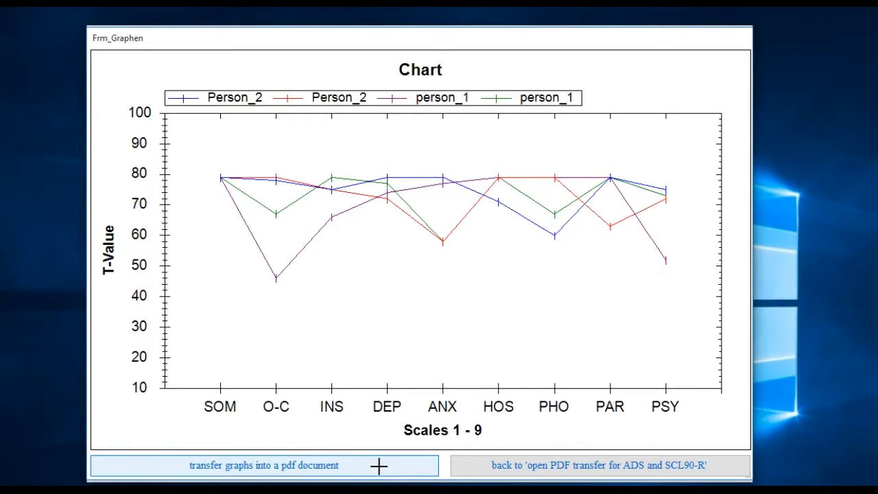
Export the enlarged four-elevation chart to a PDF and inspect it in Adobe Reader.
{"action": "left_click", "coordinate": [263, 465]}
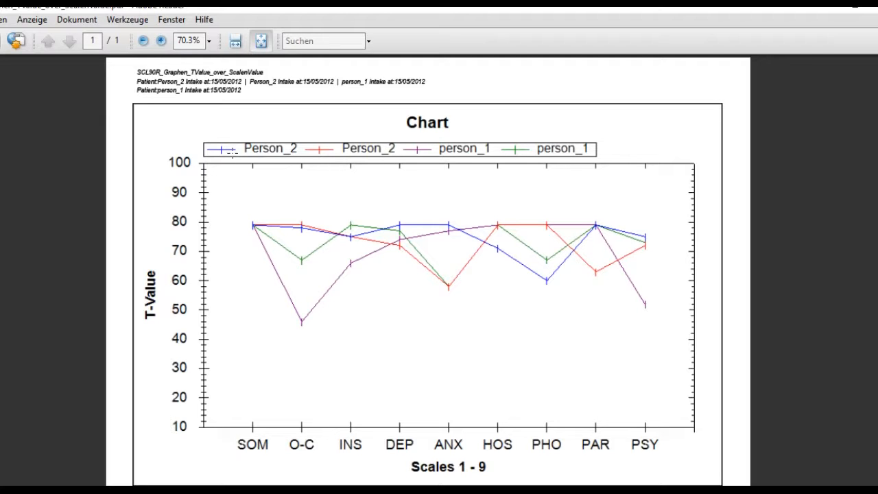
{"action": "left_click", "coordinate": [161, 41]}
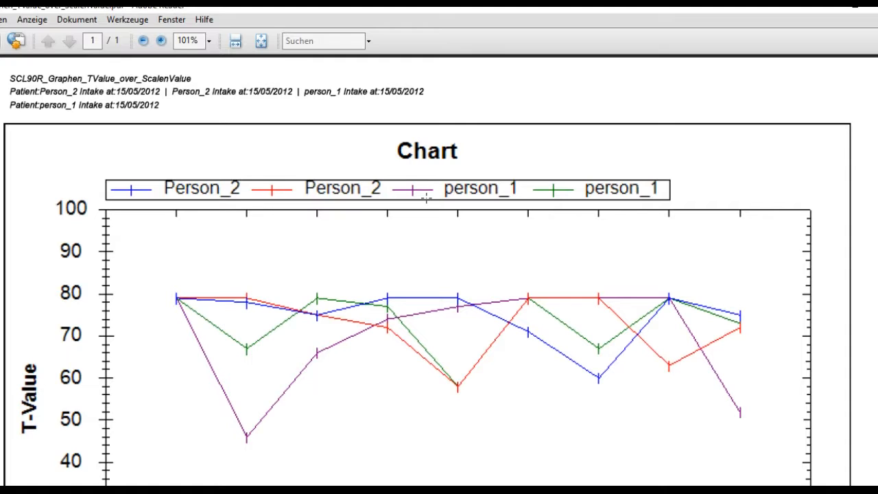
{"action": "mouse_move", "coordinate": [678, 157]}
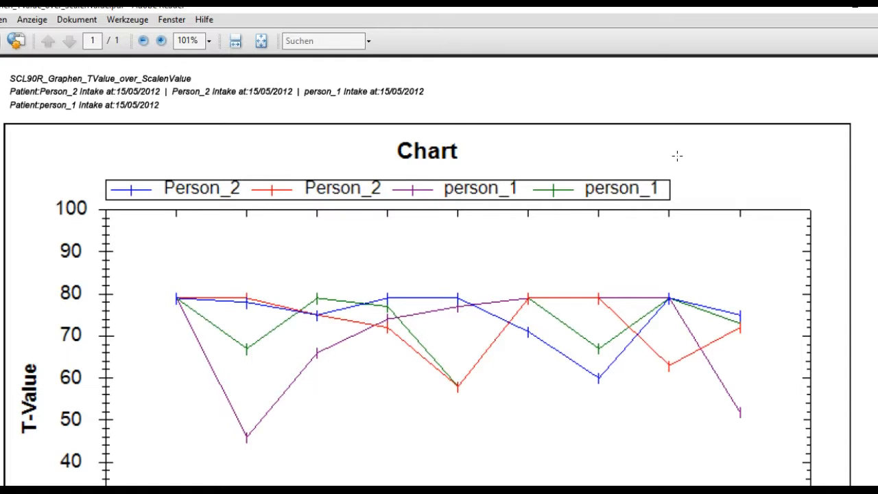
{"action": "mouse_move", "coordinate": [792, 36]}
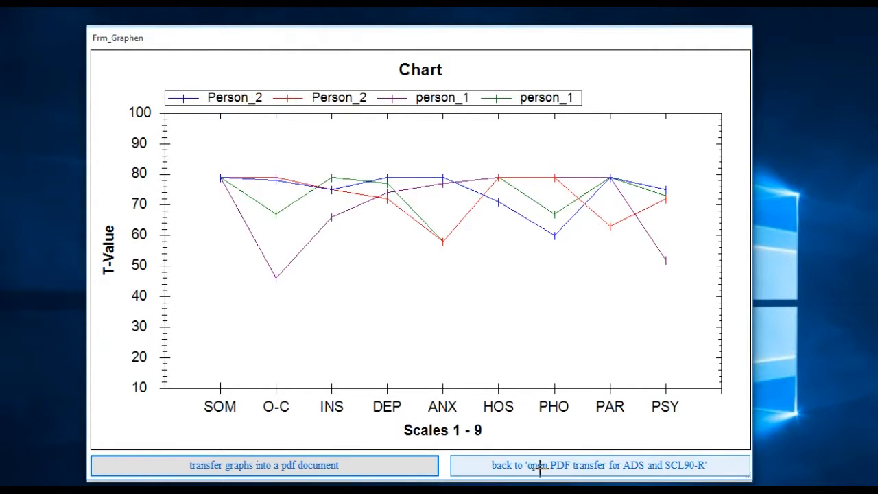
Return from the enlarged chart window to the ADS and SCL90-R PDF transfer form.
{"action": "left_click", "coordinate": [598, 465]}
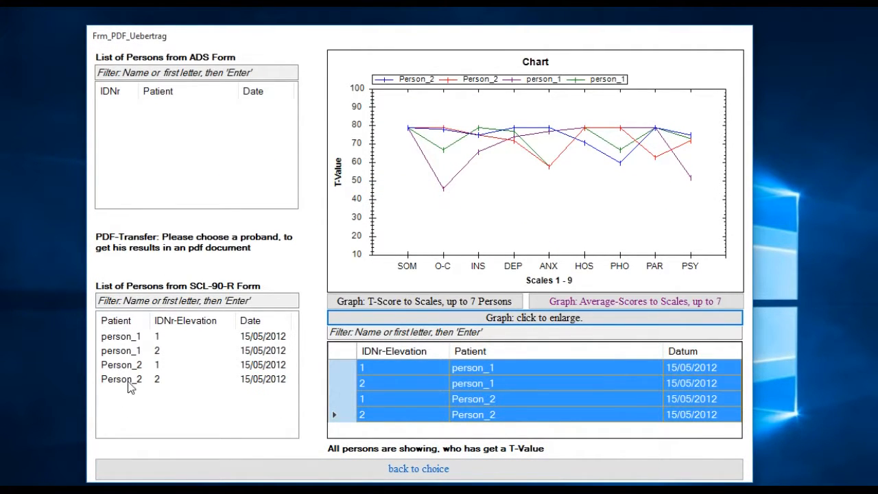
{"action": "mouse_move", "coordinate": [269, 383]}
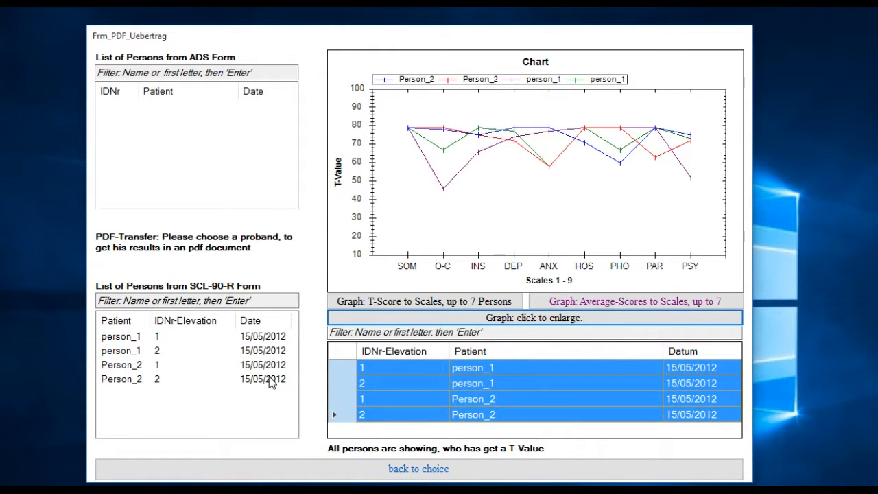
{"action": "mouse_move", "coordinate": [151, 384]}
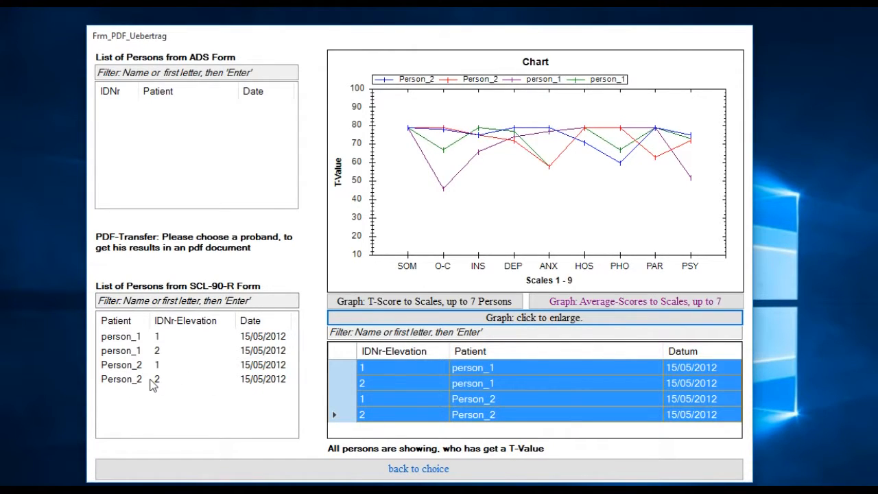
{"action": "mouse_move", "coordinate": [266, 383]}
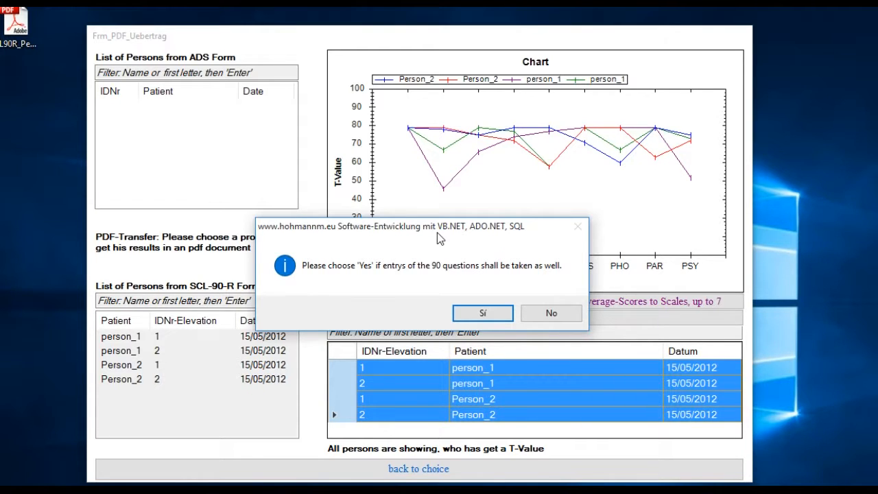
{"action": "mouse_move", "coordinate": [565, 279]}
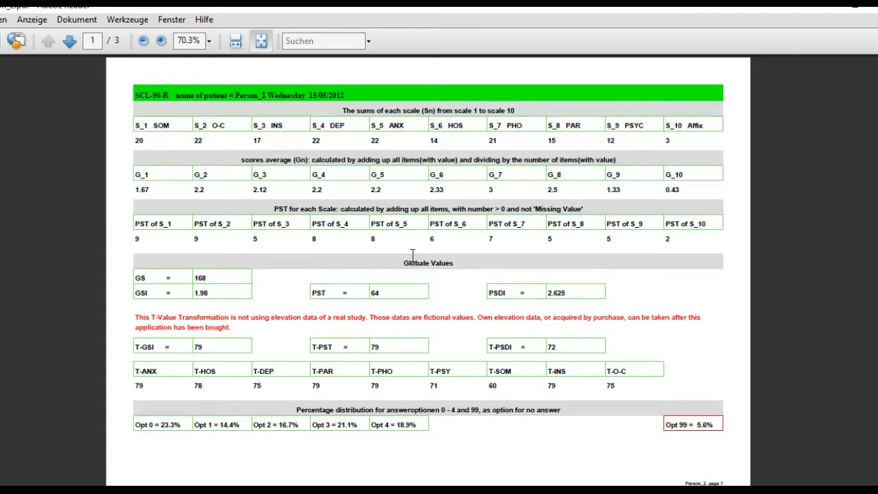
{"action": "mouse_move", "coordinate": [209, 159]}
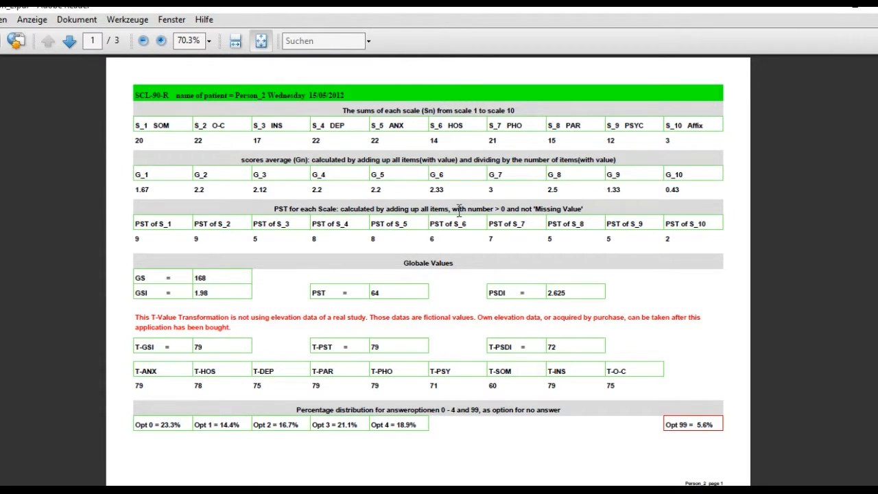
{"action": "mouse_move", "coordinate": [252, 148]}
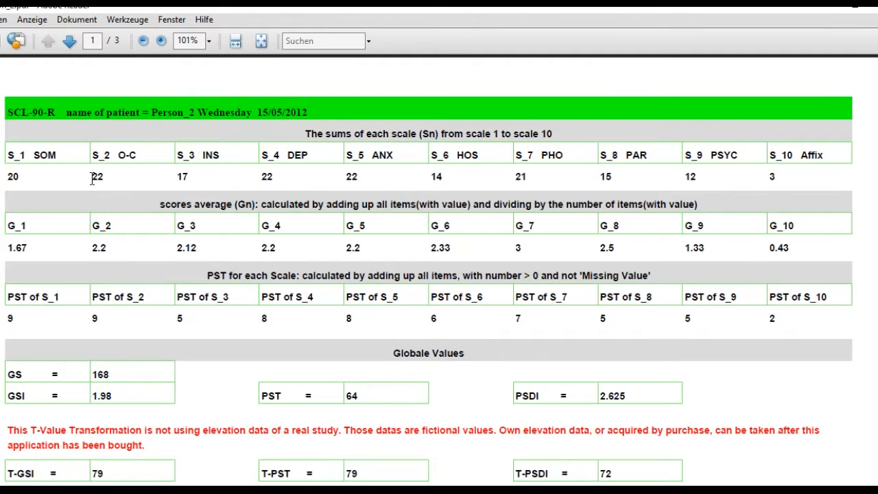
{"action": "mouse_move", "coordinate": [267, 168]}
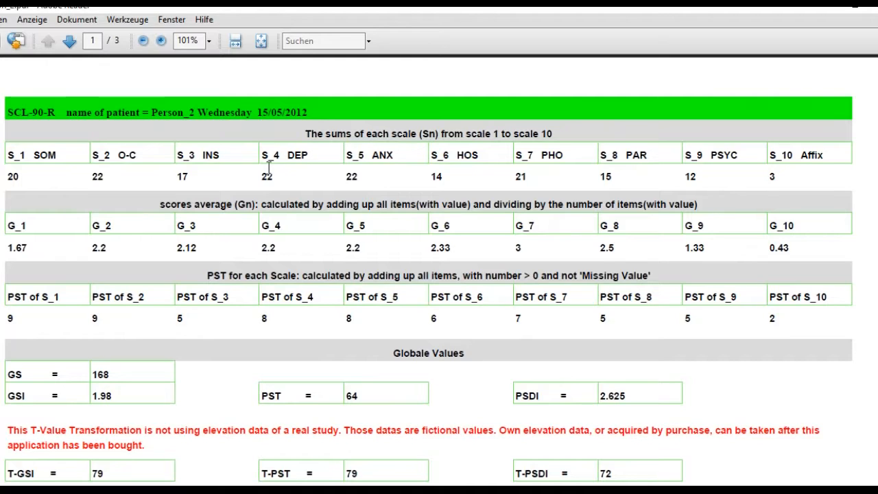
{"action": "mouse_move", "coordinate": [222, 203]}
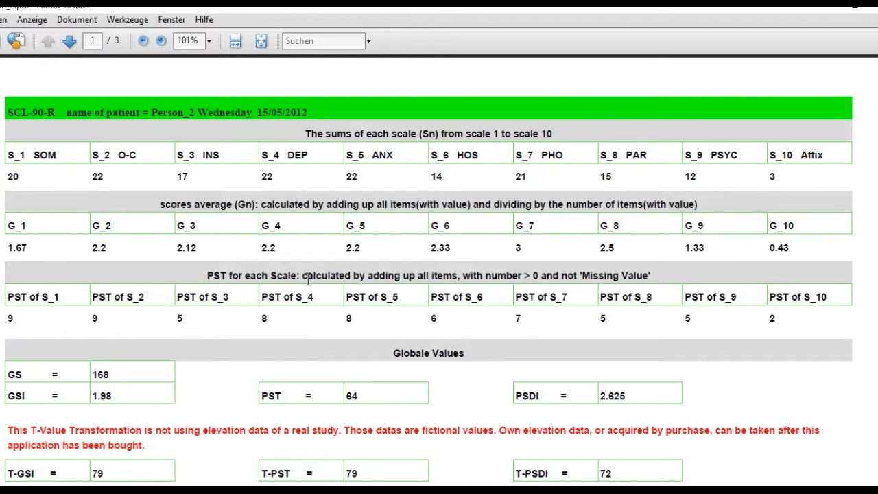
{"action": "scroll", "scroll_direction": "down", "scroll_amount": 3}
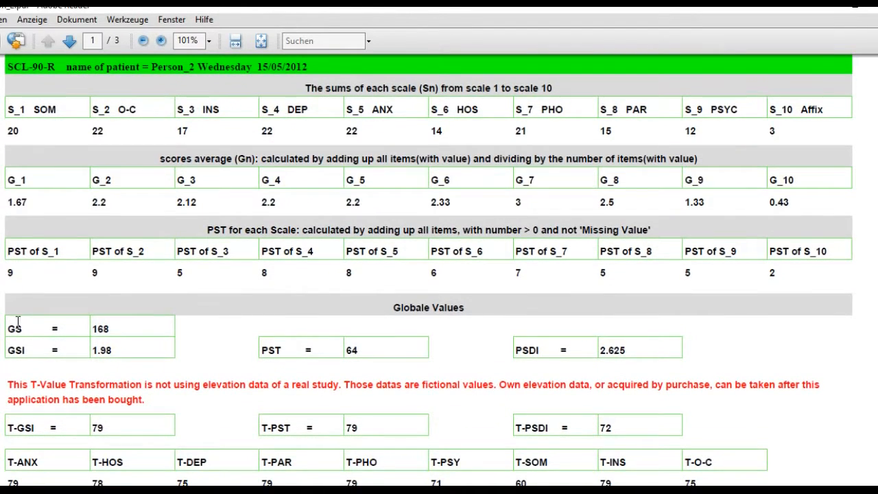
{"action": "mouse_move", "coordinate": [318, 387]}
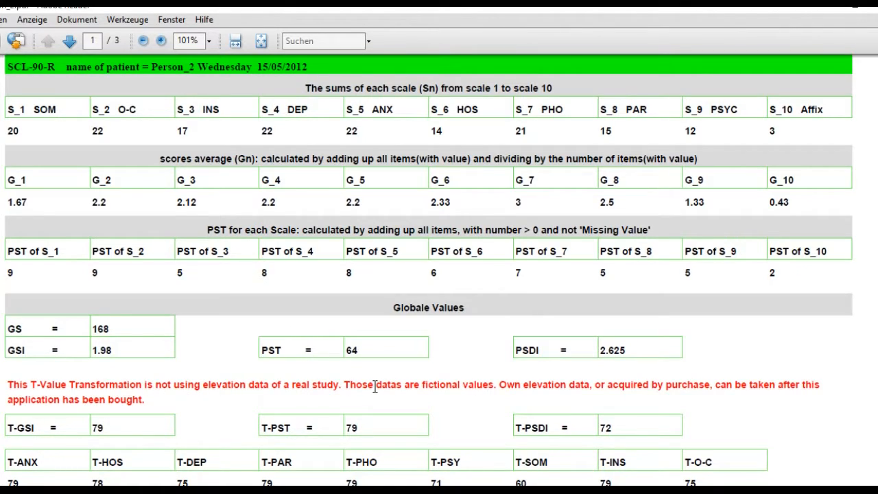
{"action": "scroll", "scroll_direction": "down", "scroll_amount": 3}
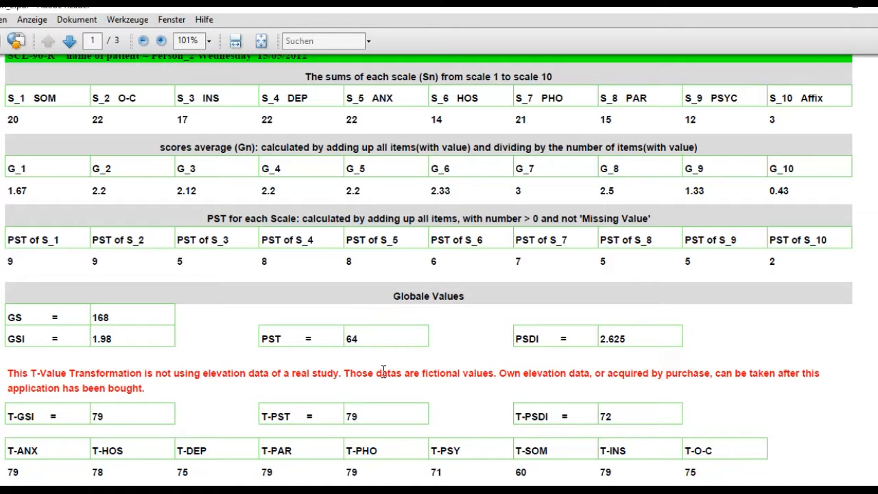
{"action": "mouse_move", "coordinate": [335, 267]}
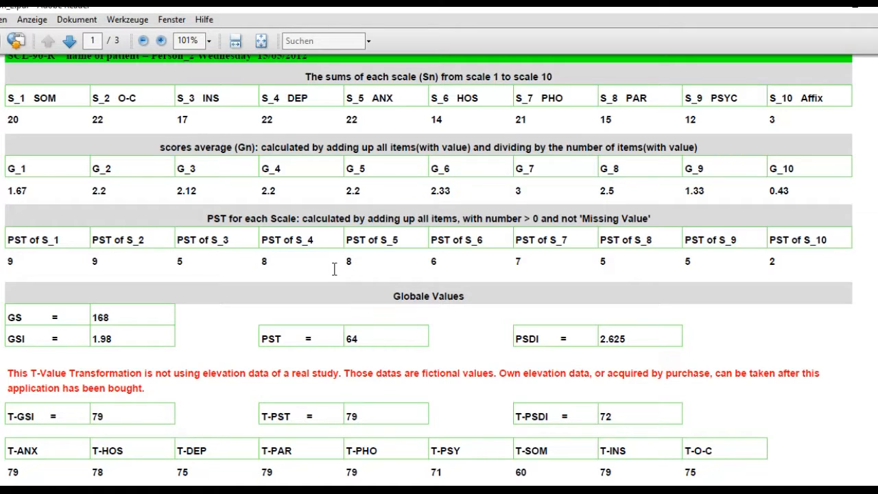
{"action": "mouse_move", "coordinate": [299, 276]}
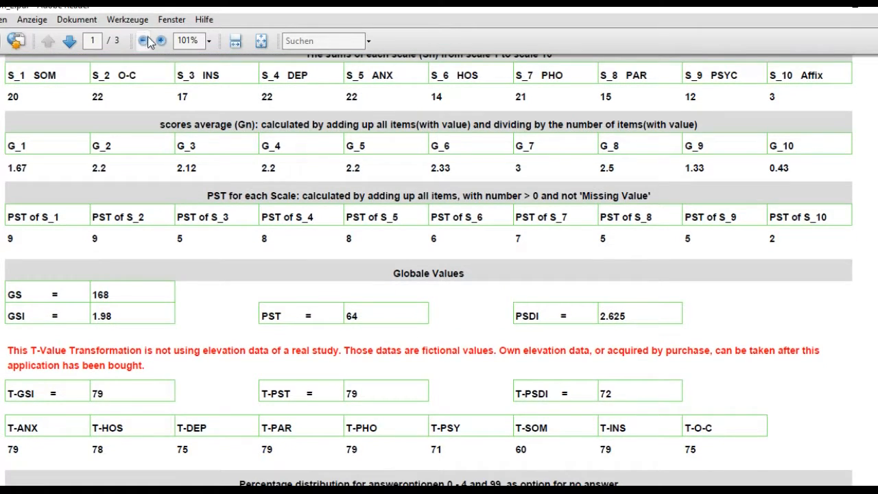
{"action": "left_click", "coordinate": [143, 41]}
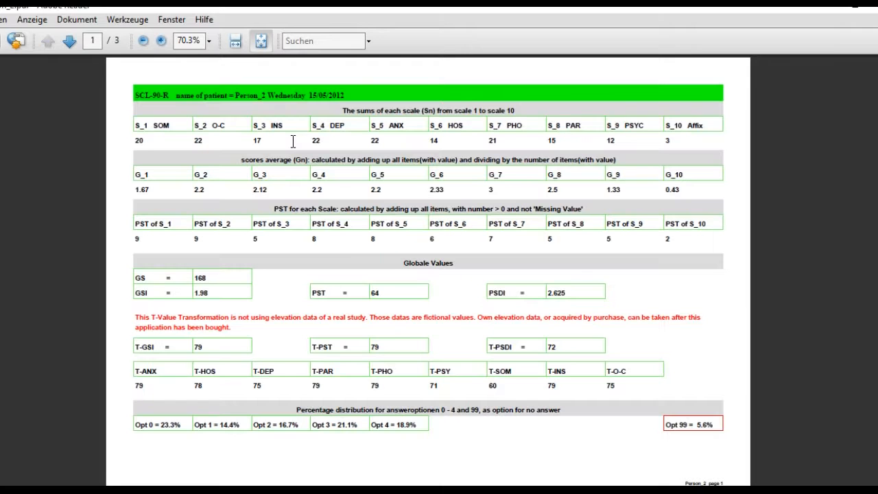
Page forward to the report's T-Value chart on page 2 and the average-score chart on page 3.
{"action": "left_click", "coordinate": [68, 41]}
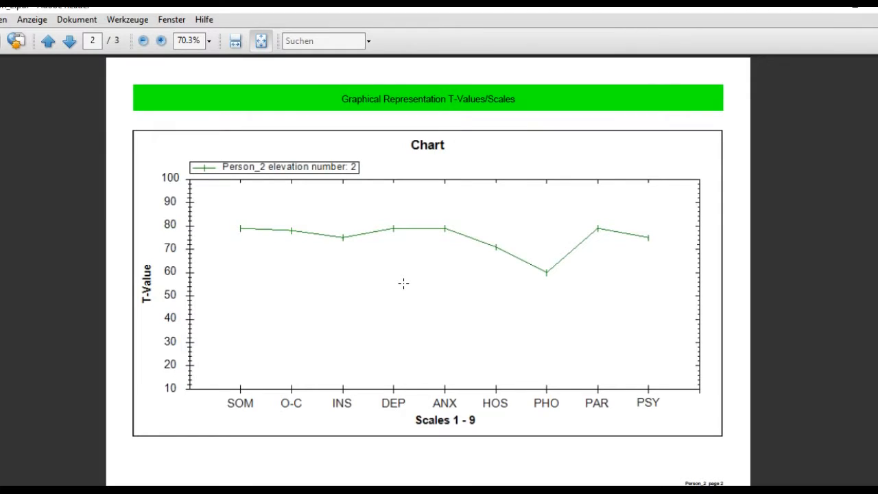
{"action": "mouse_move", "coordinate": [299, 228]}
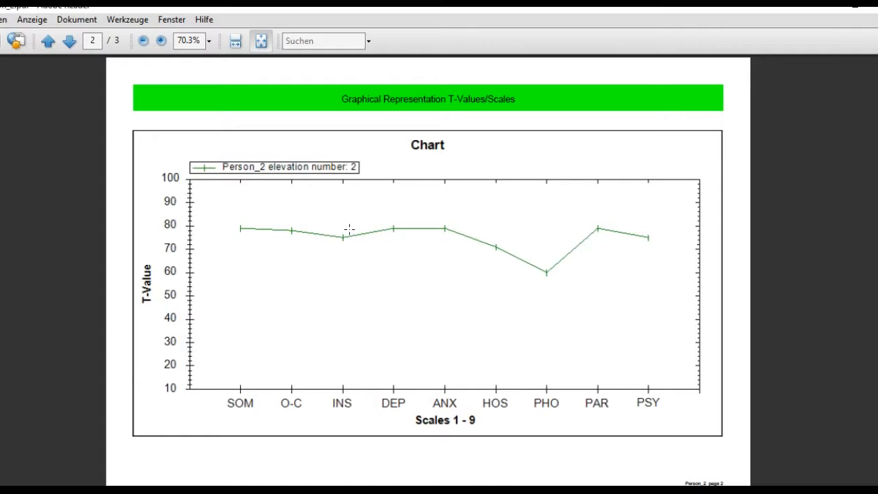
{"action": "left_click", "coordinate": [69, 41]}
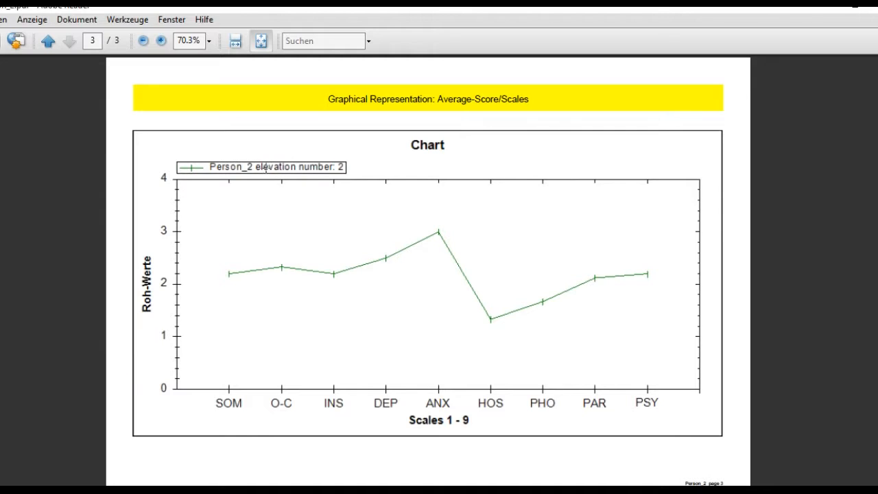
{"action": "mouse_move", "coordinate": [508, 288]}
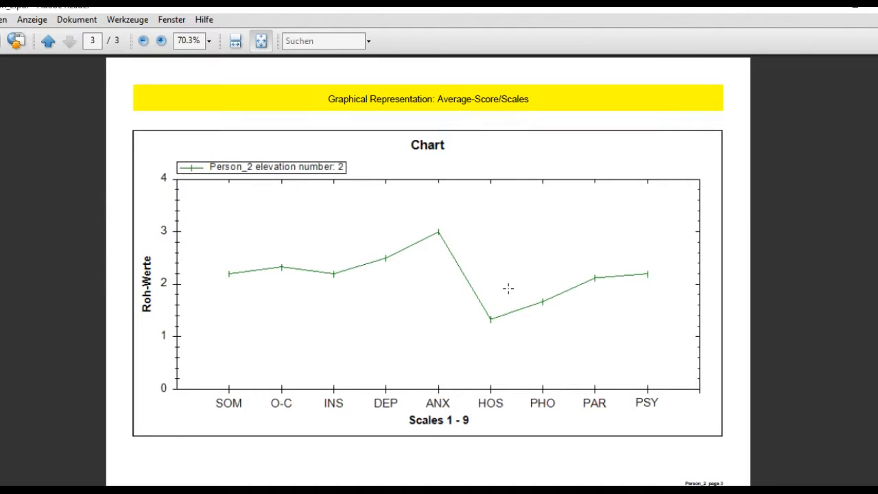
{"action": "mouse_move", "coordinate": [641, 177]}
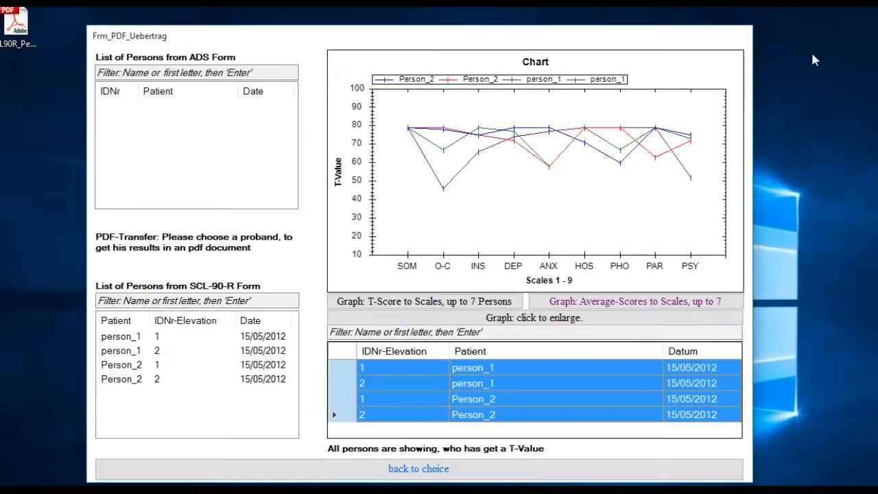
{"action": "mouse_move", "coordinate": [487, 268]}
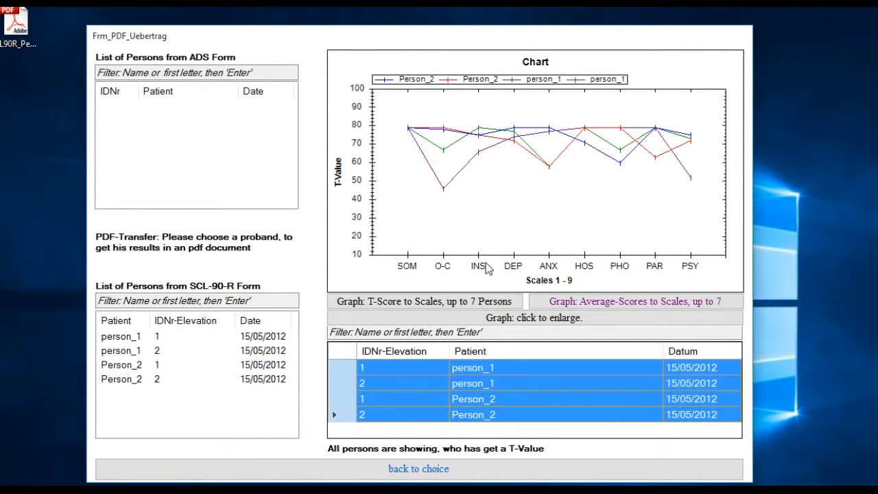
{"action": "mouse_move", "coordinate": [316, 296]}
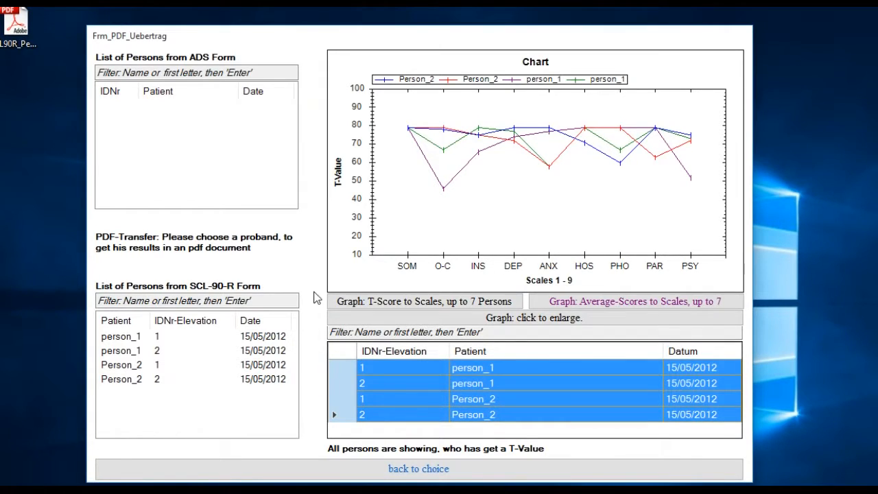